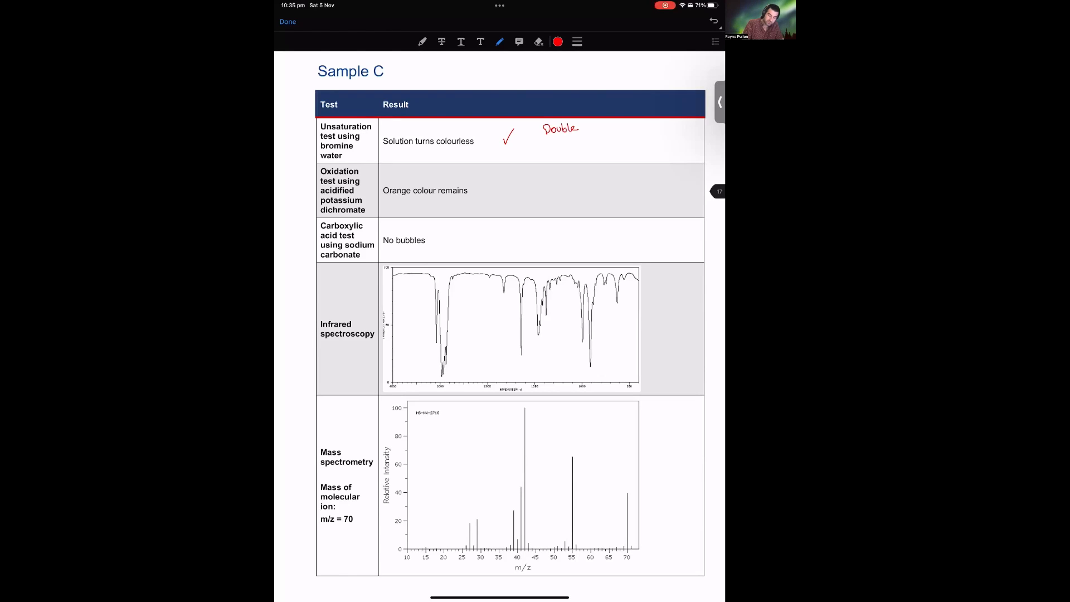
Write 'Triple' under 'Double' beside the bromine result and cross the carbonate test.
type("Tri")
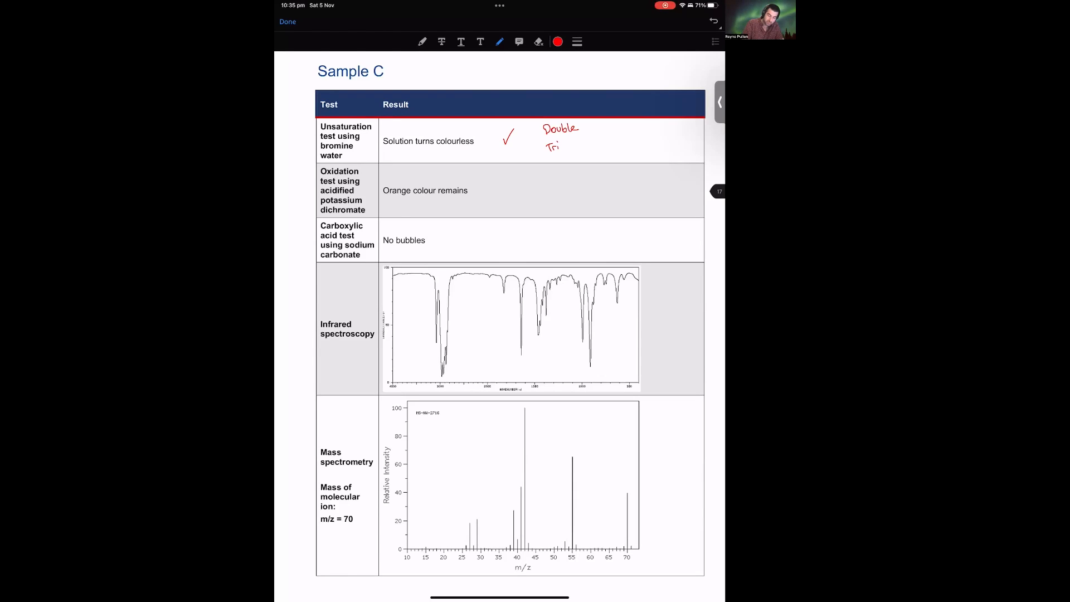
type("ple")
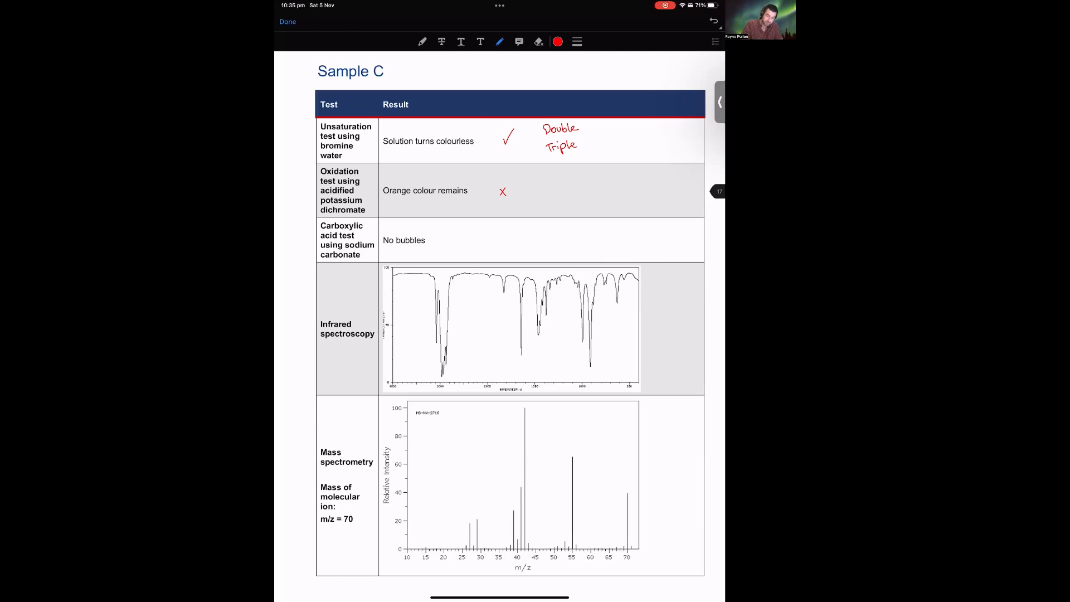
left_click(500, 242)
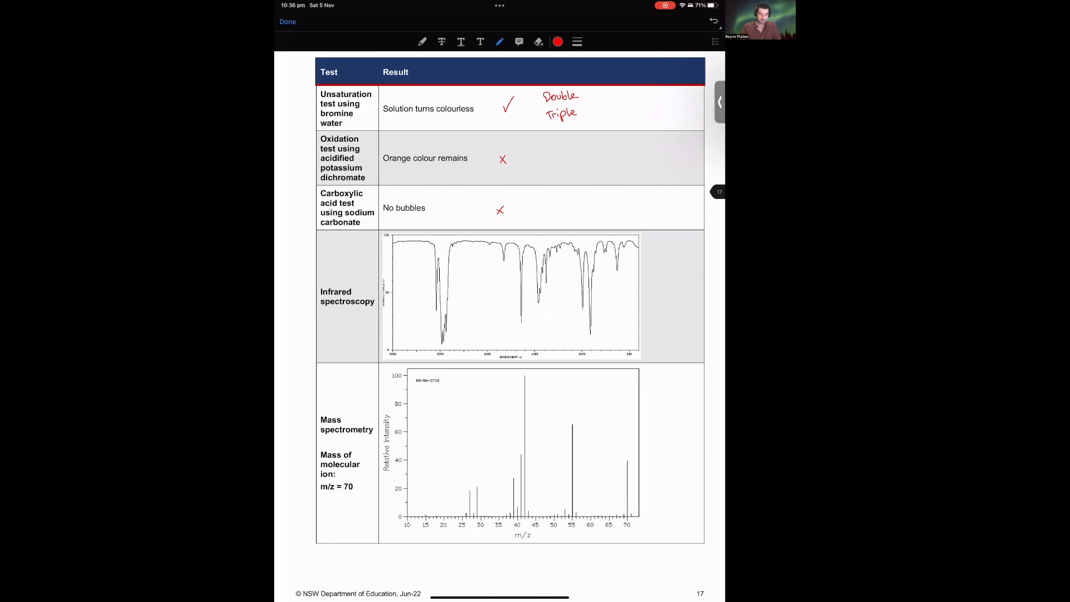
Scroll to the NMR page and number the five carbon-13 peaks 1 to 5, circled.
scroll("down", 3)
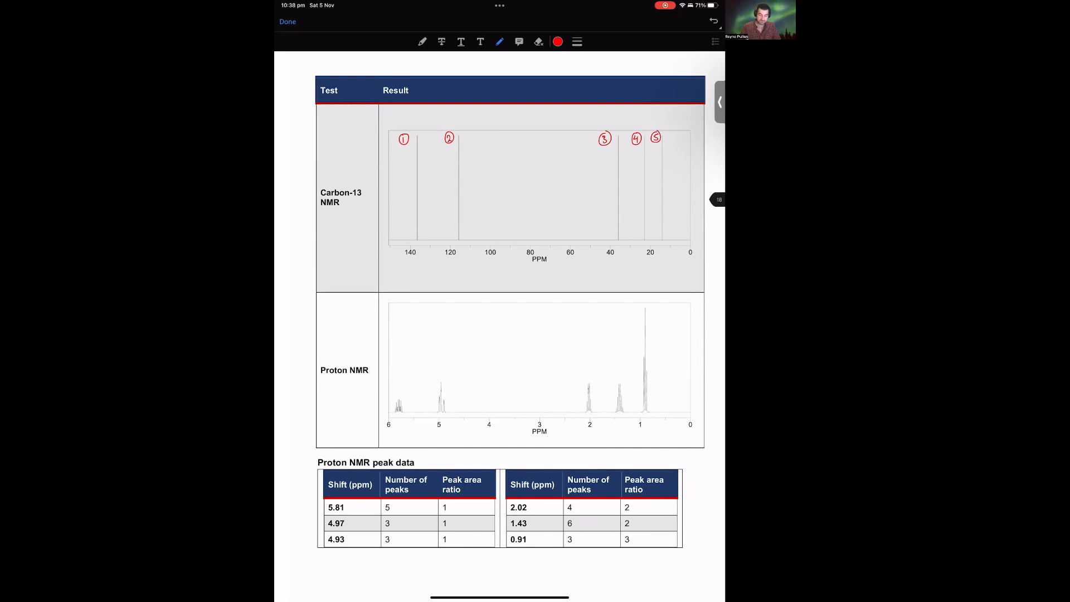
Bracket the first three proton peak-data rows and letter the proton peaks a to f.
scroll("down", 3)
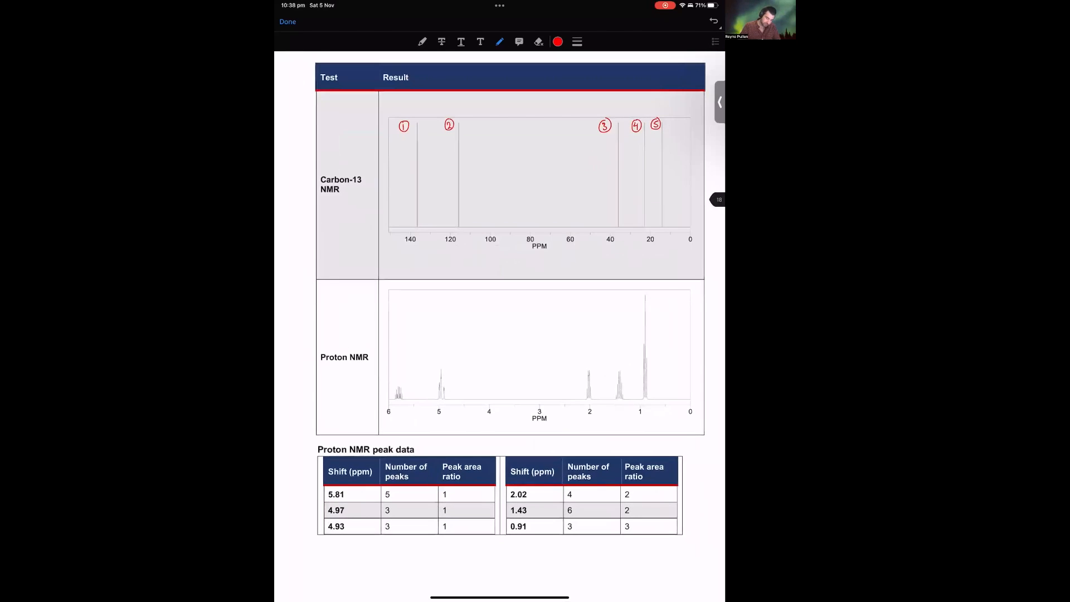
left_click_drag(315, 471, 315, 533)
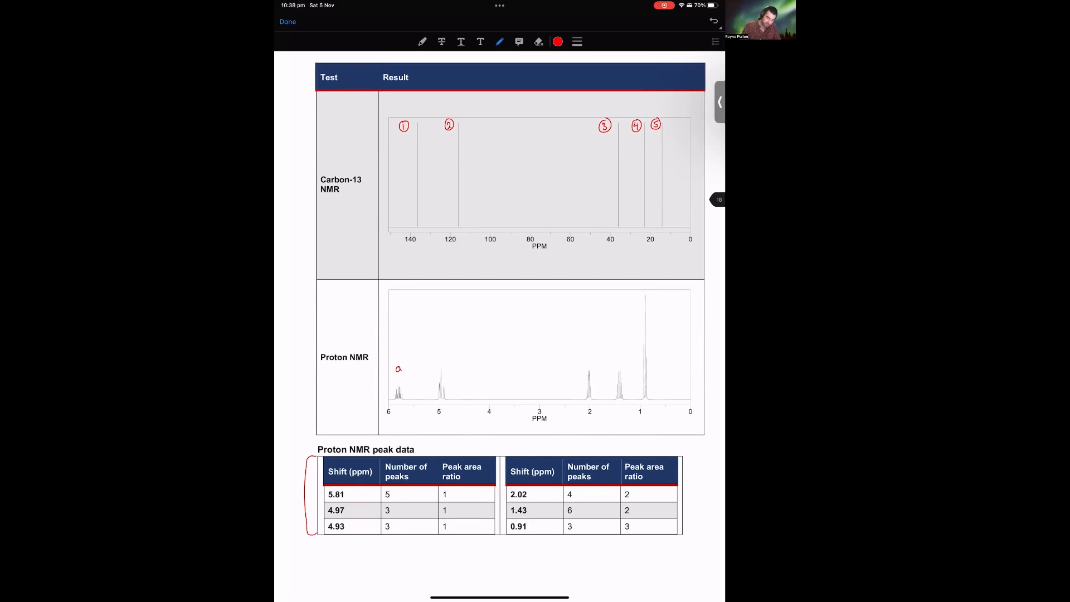
type("b, c")
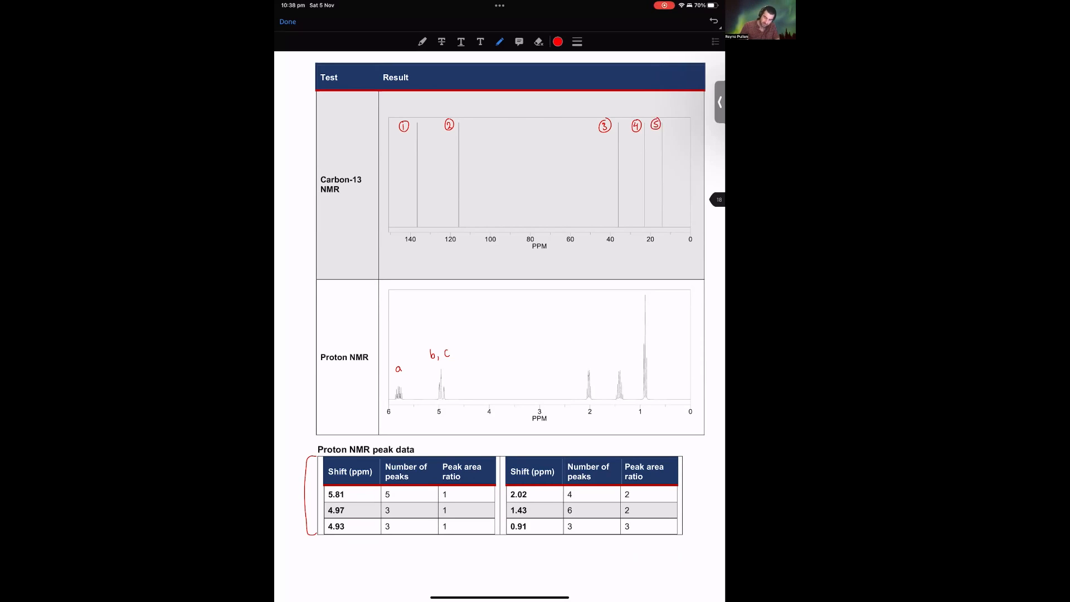
type("d")
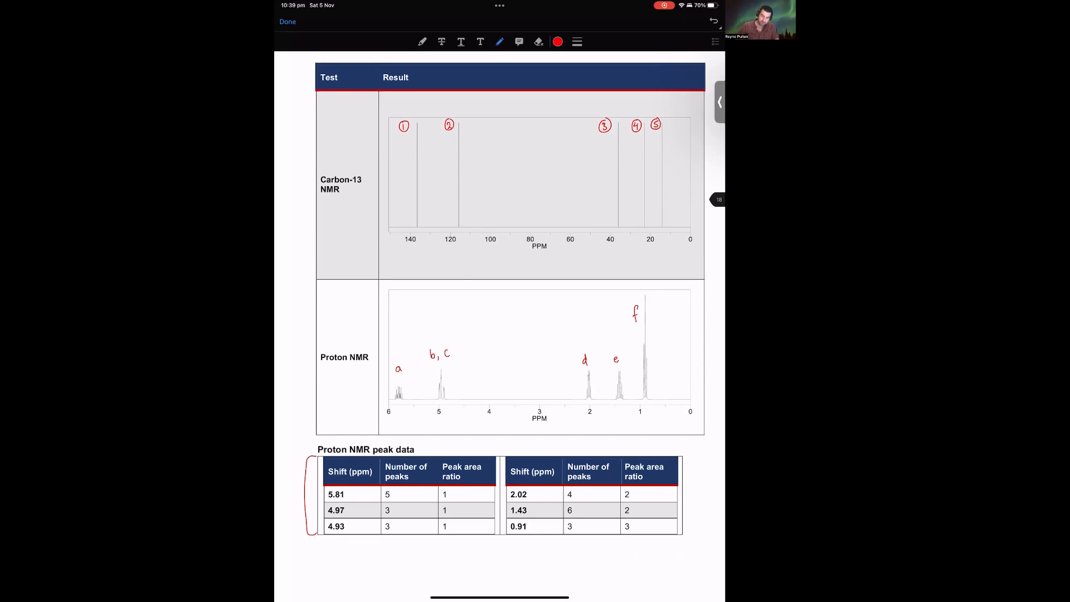
Circle the peak area ratios 2 and 3 for the 1.43 and 0.91 ppm proton peaks.
scroll("down", 3)
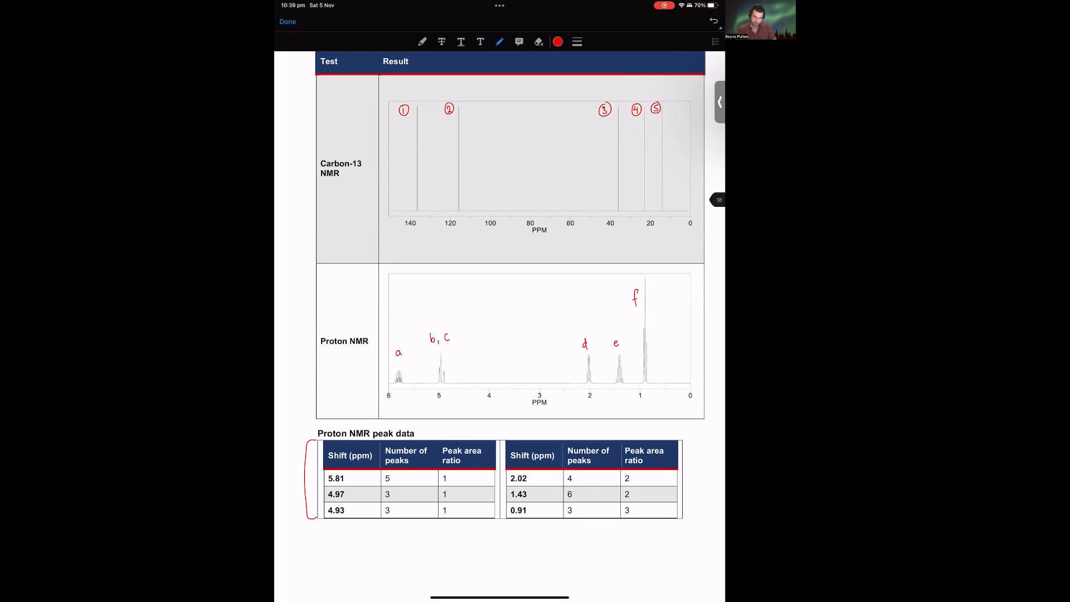
left_click_drag(622, 505, 631, 515)
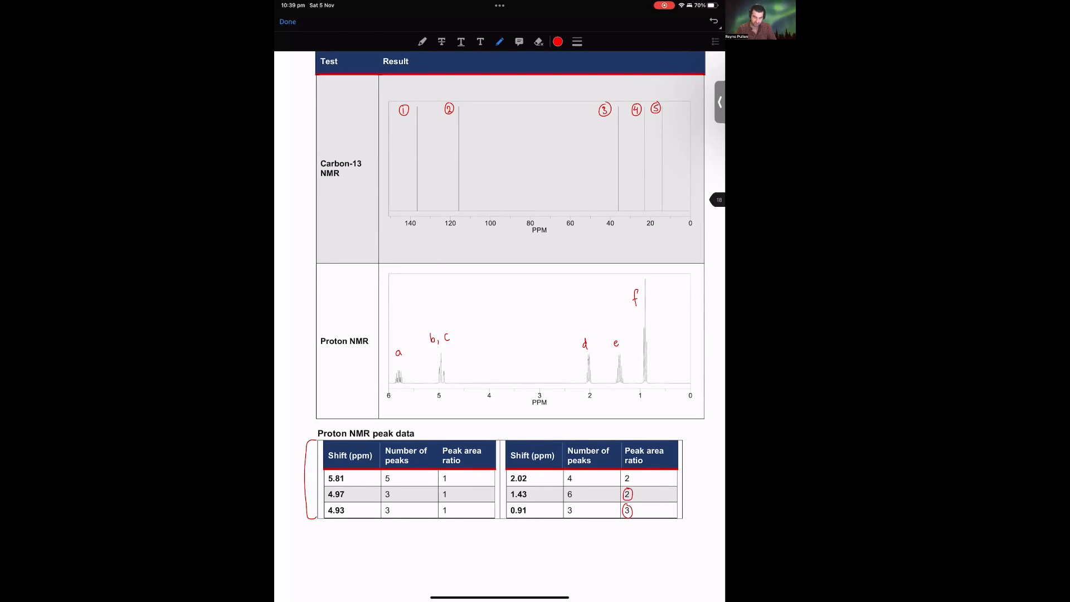
Scroll back up to page 17 with the IR spectrum and mass spectrum (m/z 70).
left_click(626, 478)
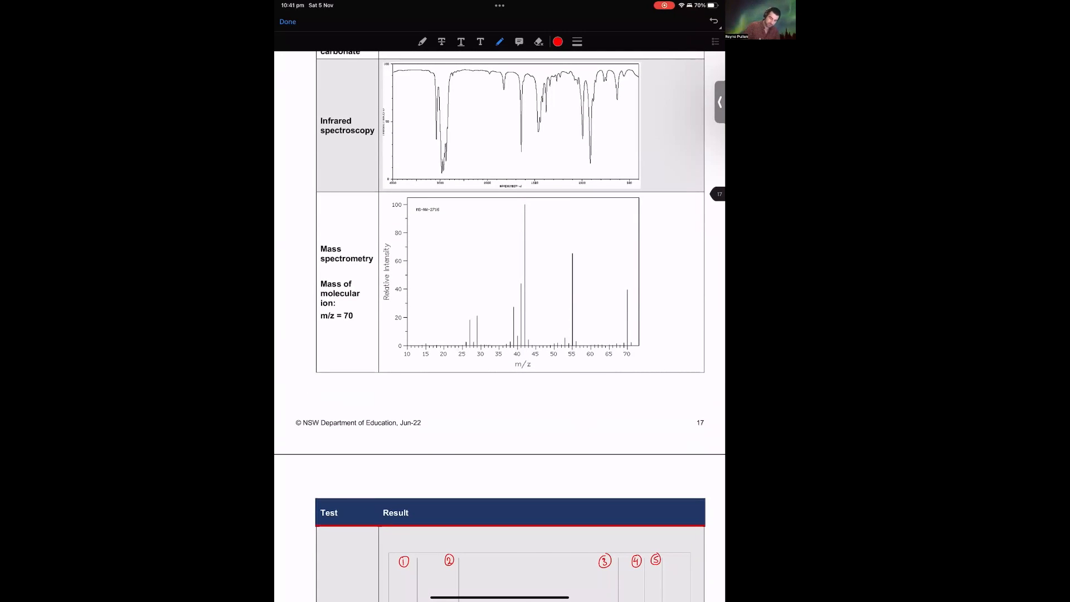
Handwrite 5 x C = 60 and 10 x H = 10 beneath the mass spectrum, bracketed to total 70.
type("5 x C")
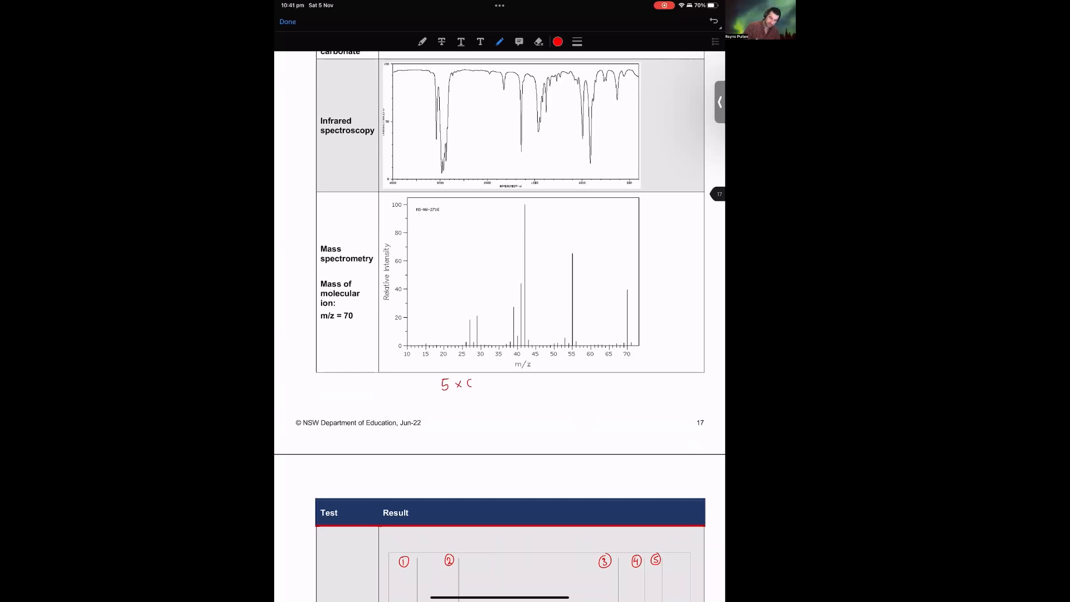
type("= 60")
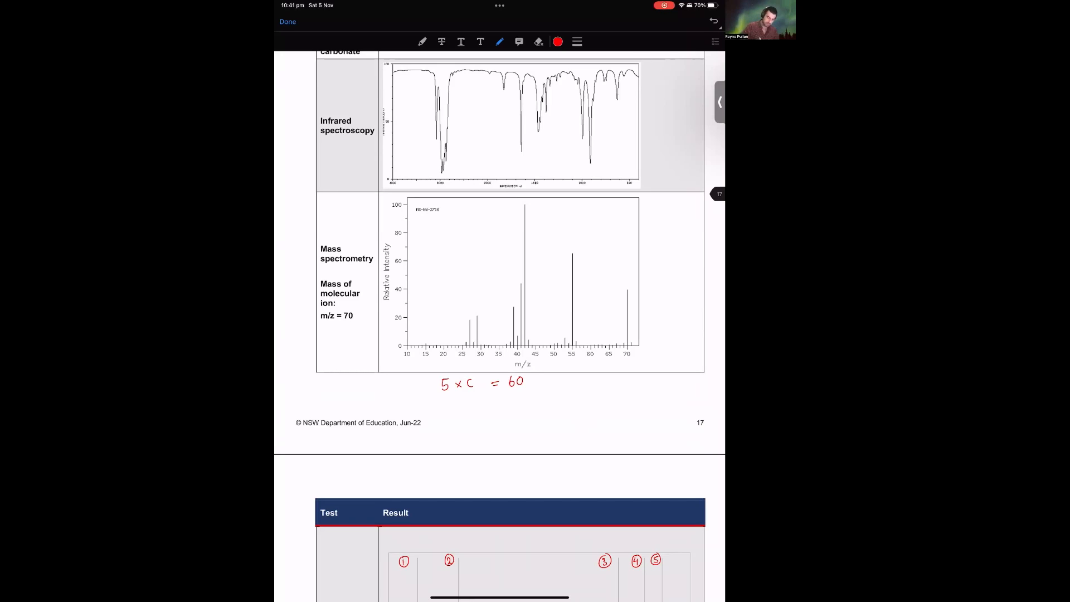
type("10")
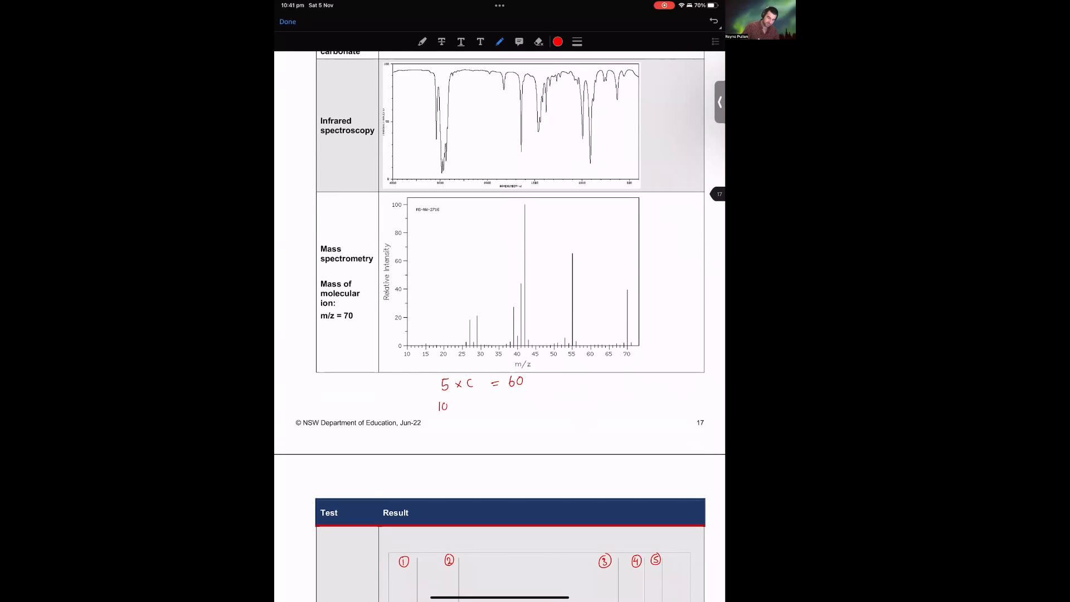
type("x H")
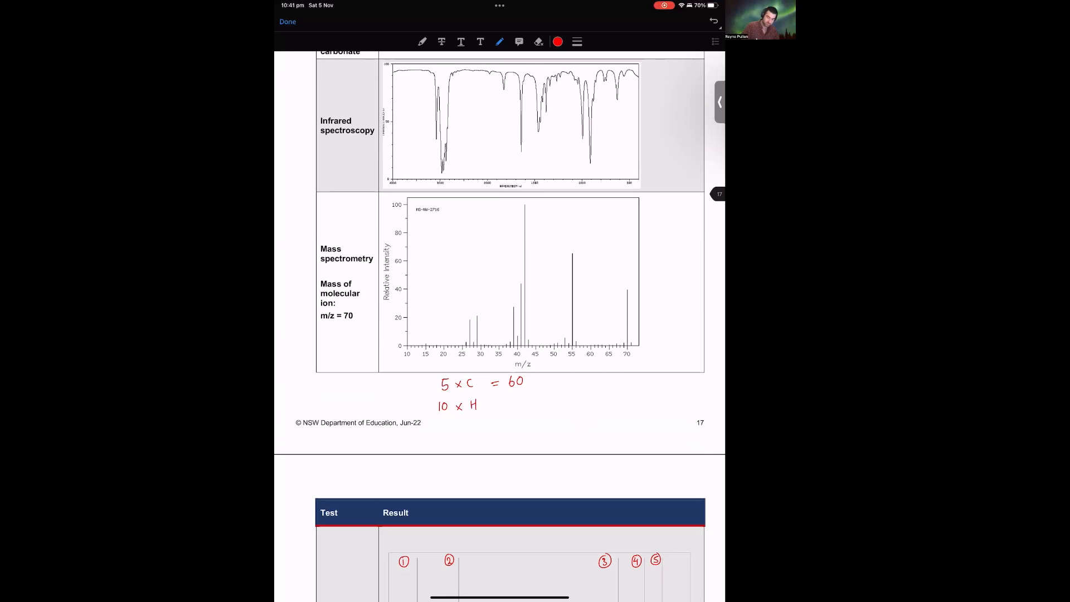
type("= 10")
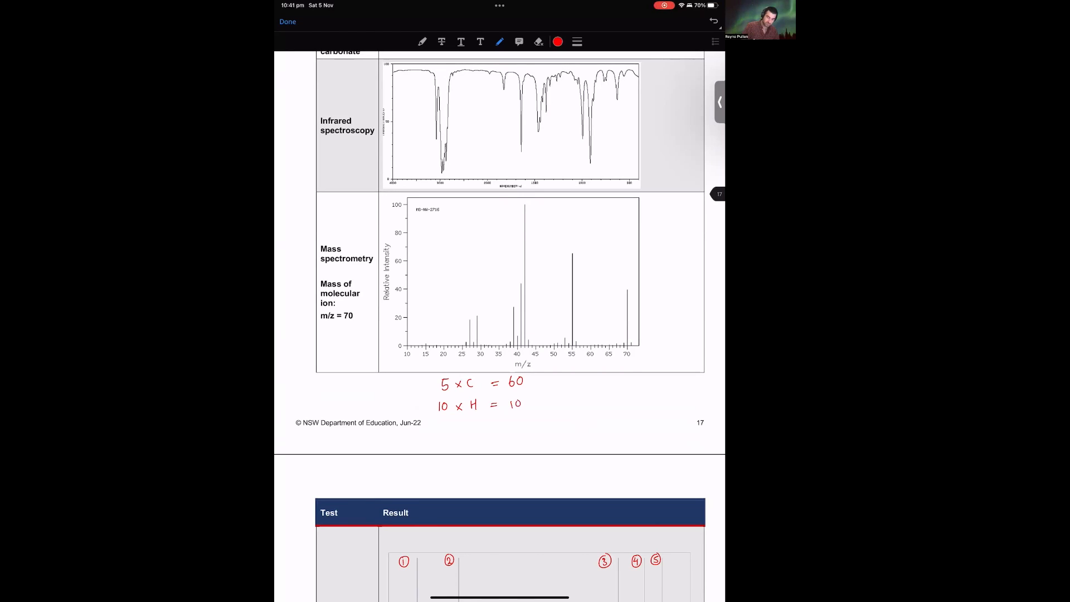
type("70")
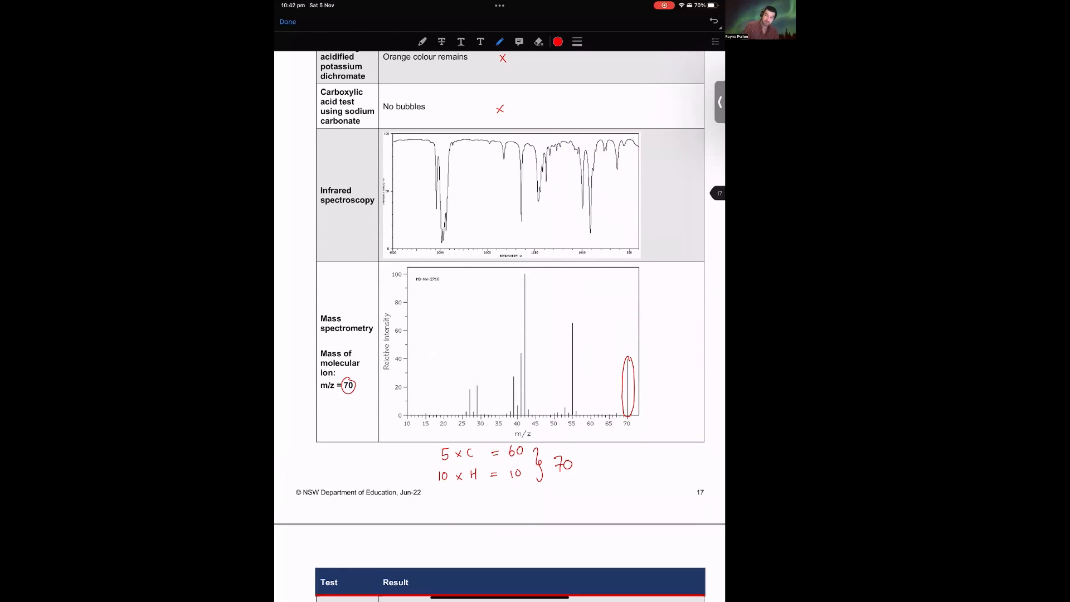
Circle the deep IR absorption peak and label it C-H stretch.
left_click_drag(437, 232, 447, 219)
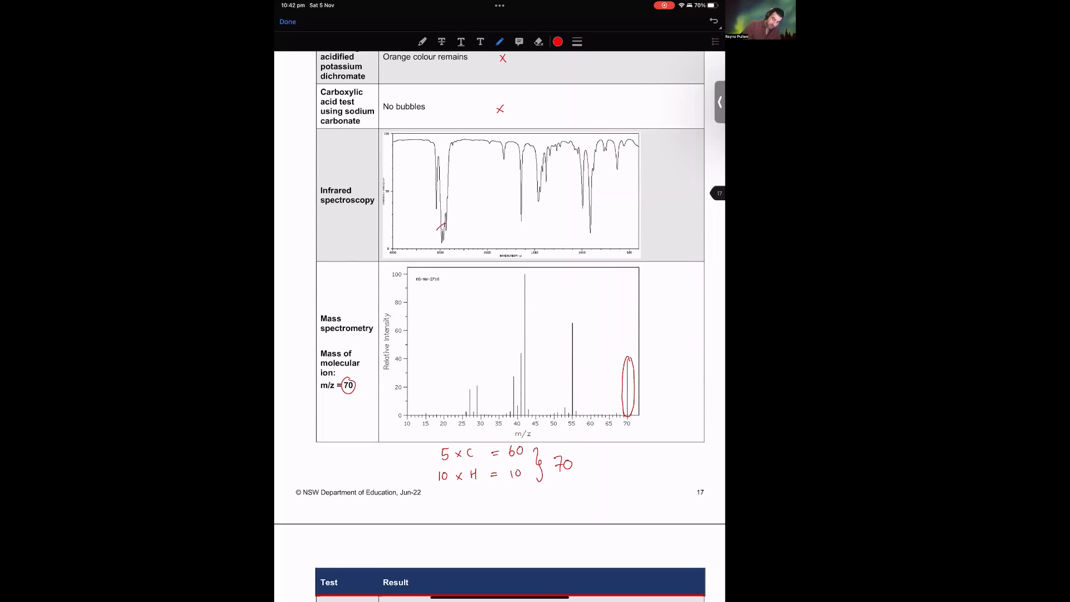
left_click_drag(442, 226, 443, 242)
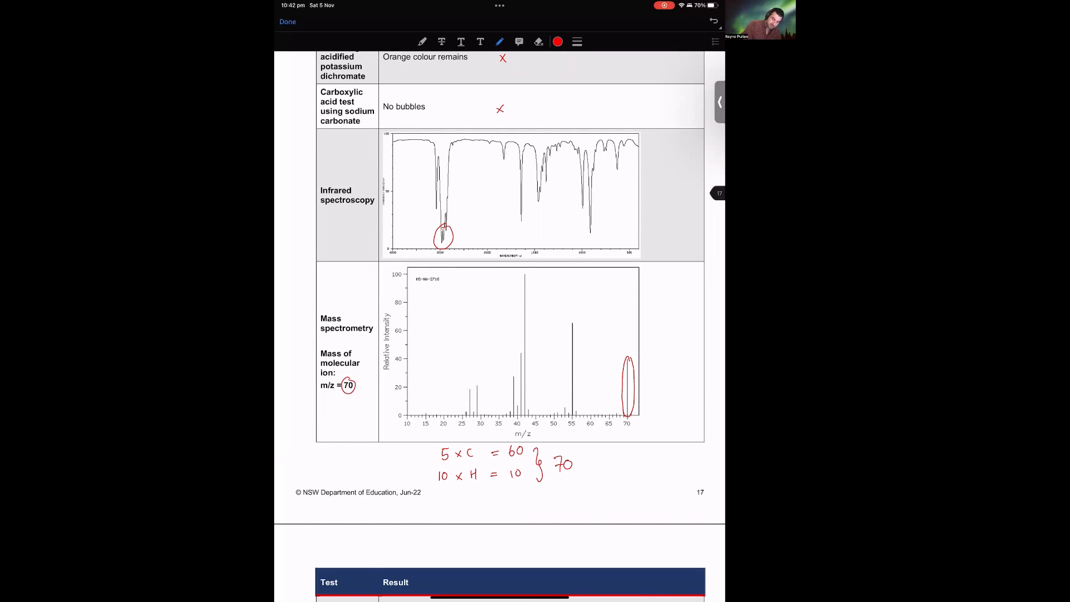
type("C-H")
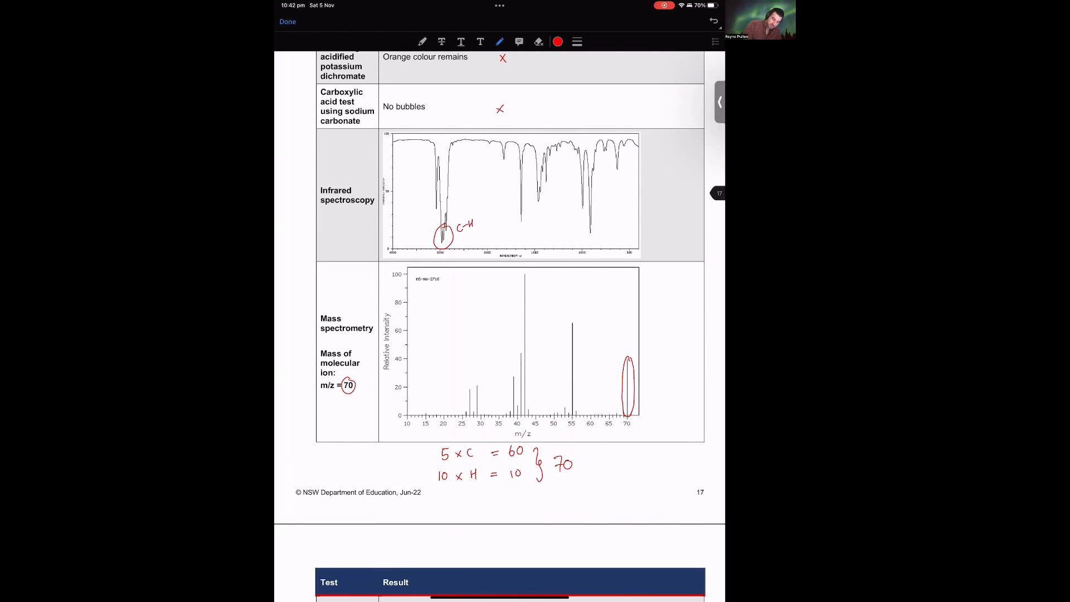
type("Stretch")
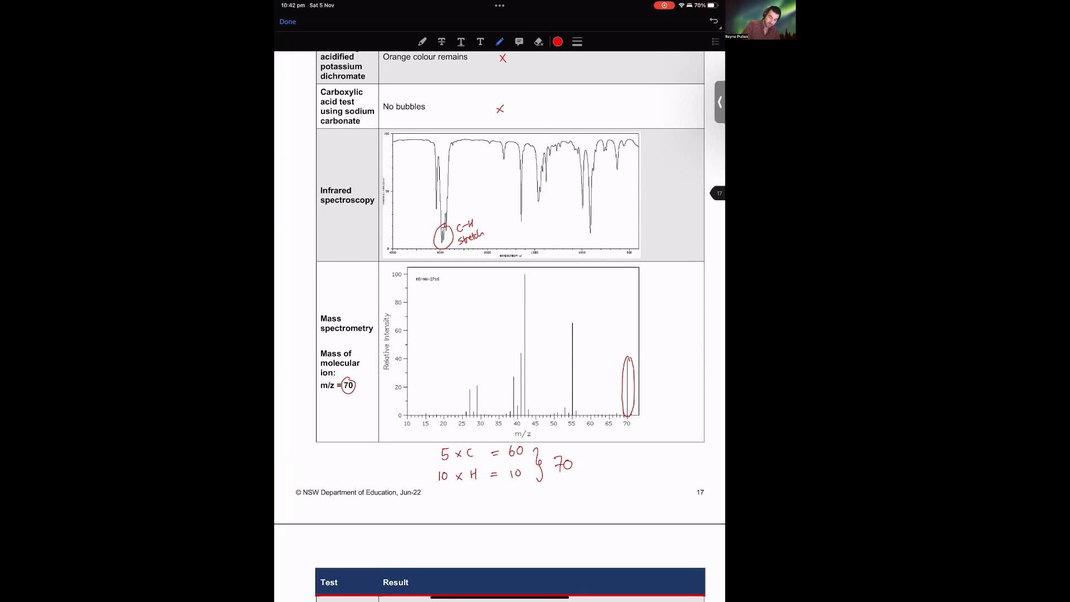
Circle the peak near 1450 labelled C-H bend and box the fingerprint region.
left_click(542, 190)
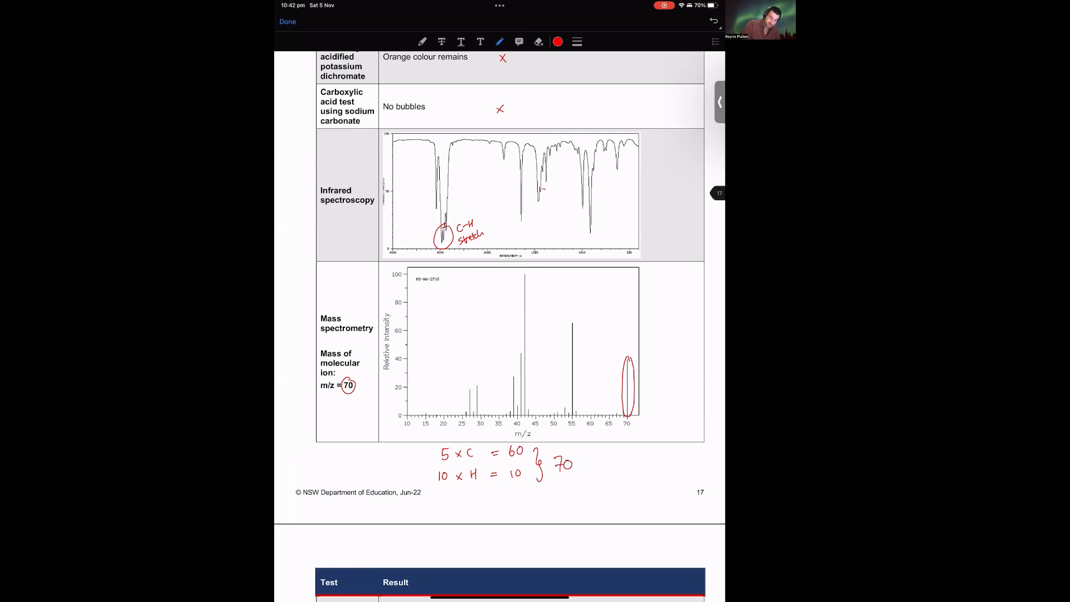
left_click_drag(542, 189, 542, 203)
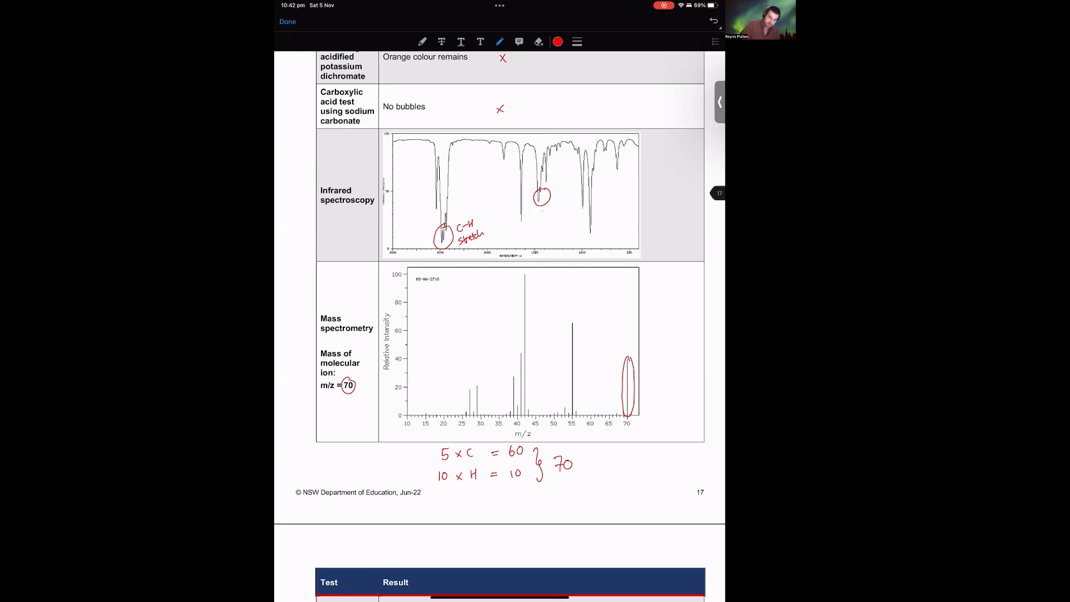
type("C-H bend")
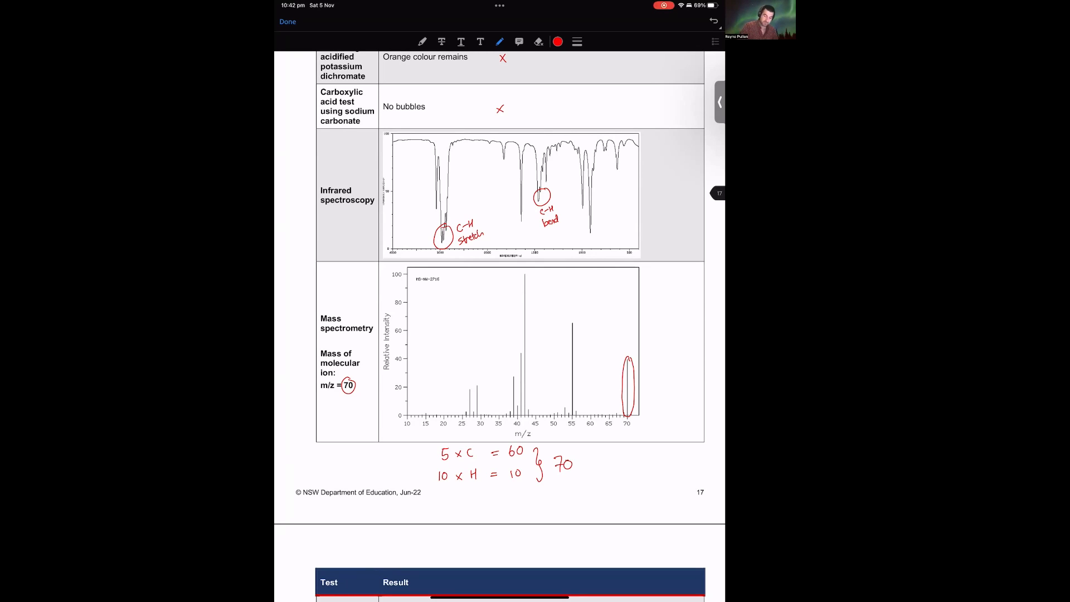
left_click_drag(567, 148, 649, 148)
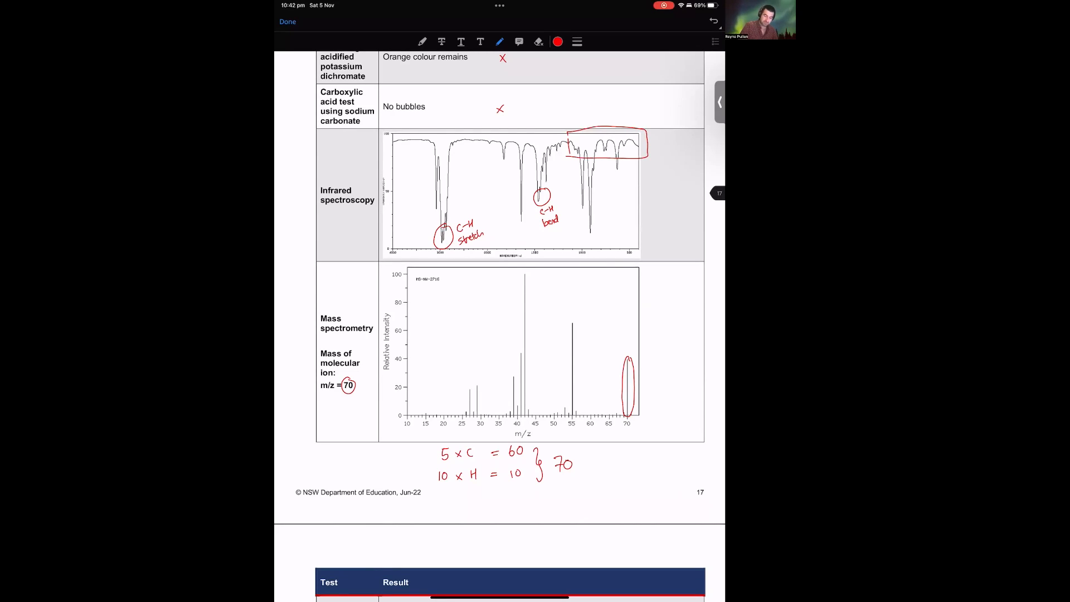
Label the boxed region Fingerprint, then circle the left peak and label it C=C stretch.
type("Finger print")
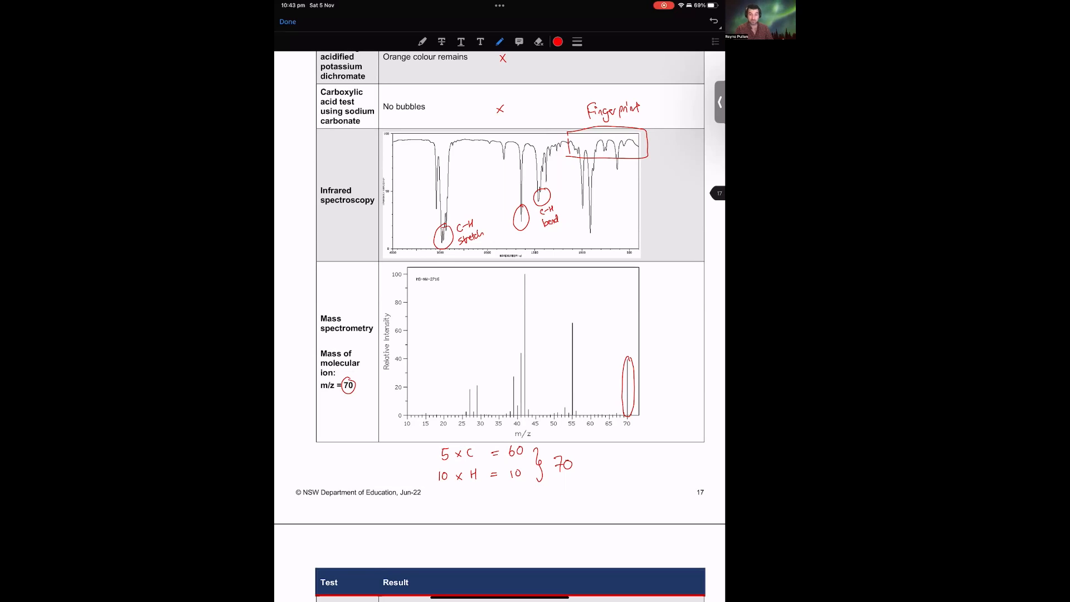
scroll("down", 3)
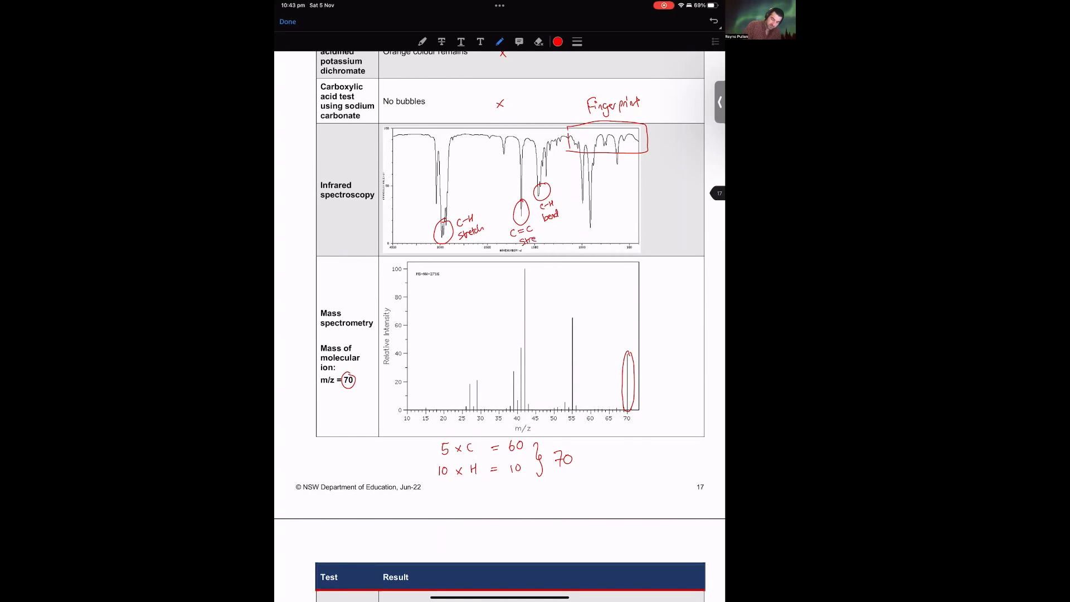
type("stretch")
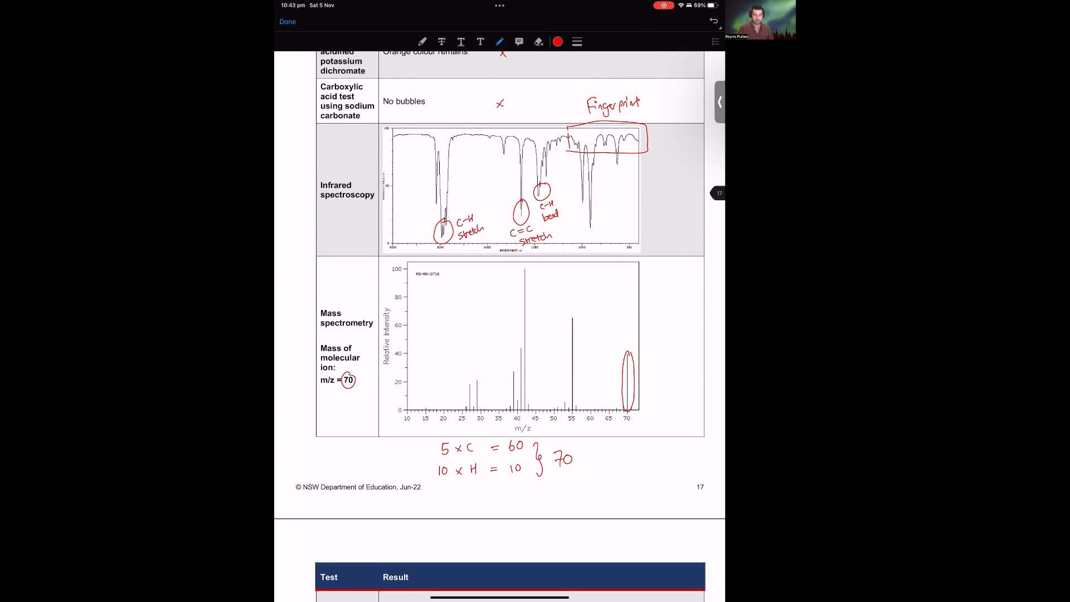
Scroll down to page 18 and draw a tick below the peak data tables.
scroll("down", 3)
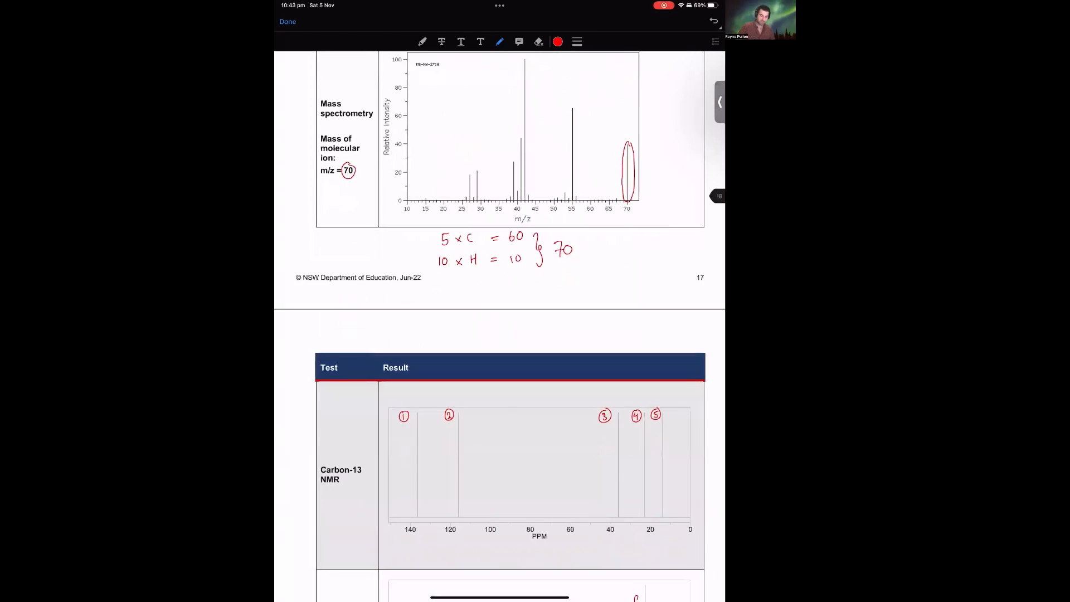
scroll("down", 3)
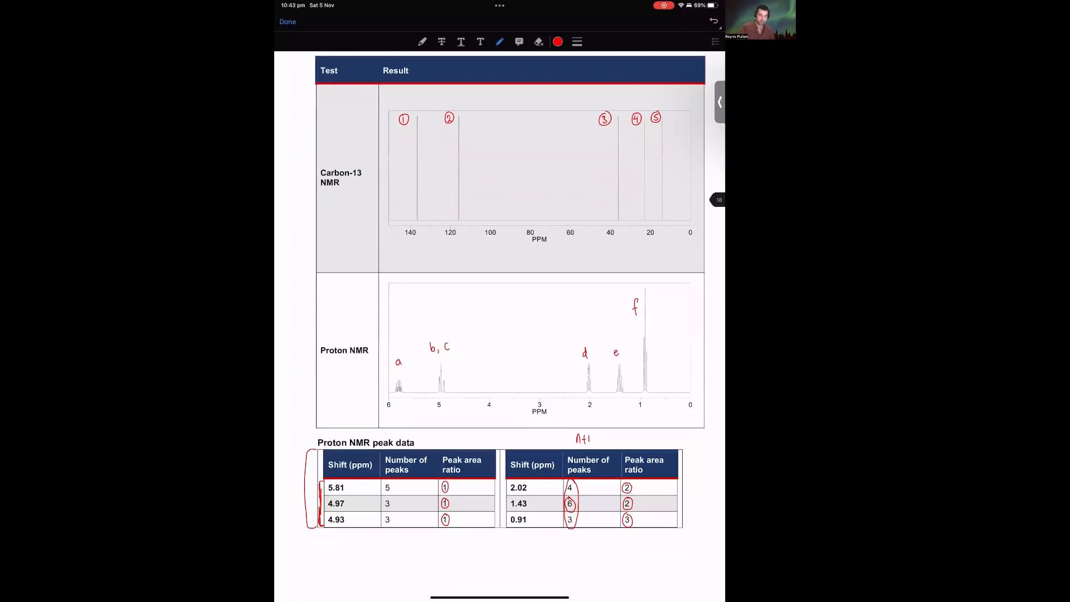
scroll("down", 3)
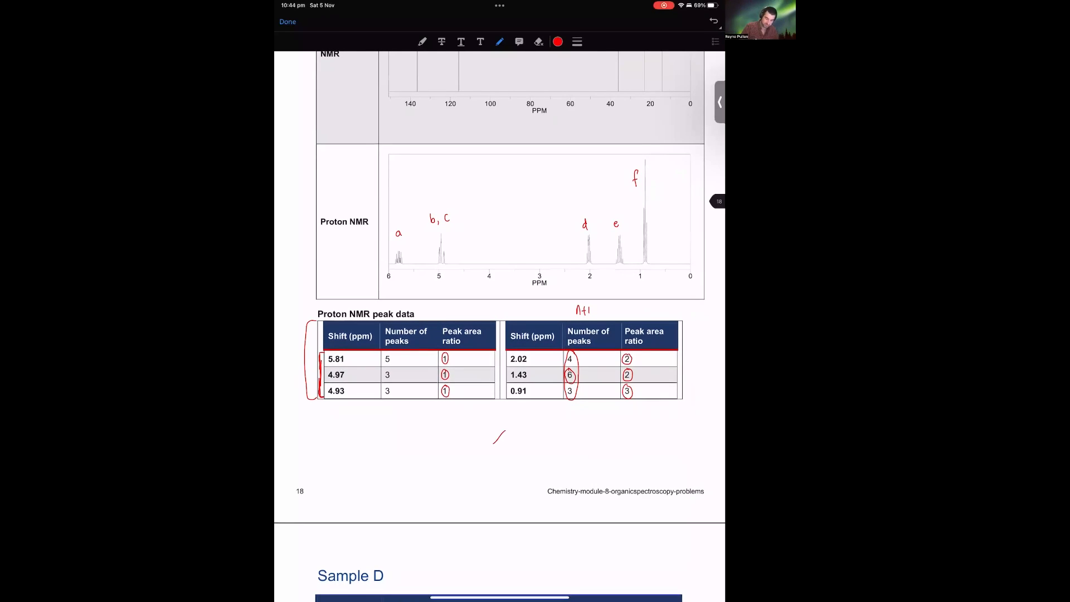
left_click_drag(495, 444, 504, 442)
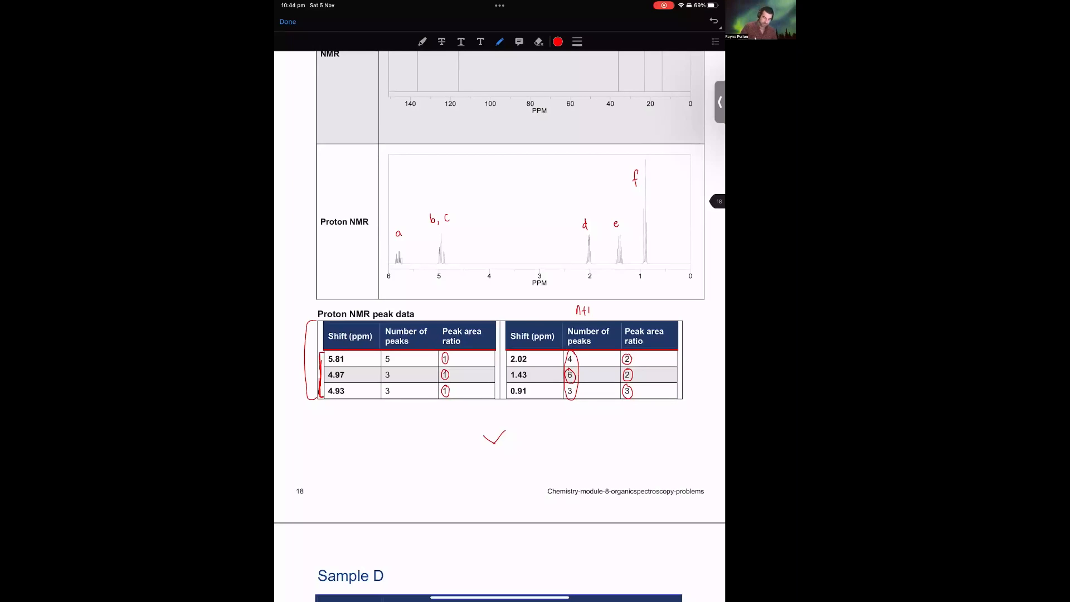
scroll("down", 3)
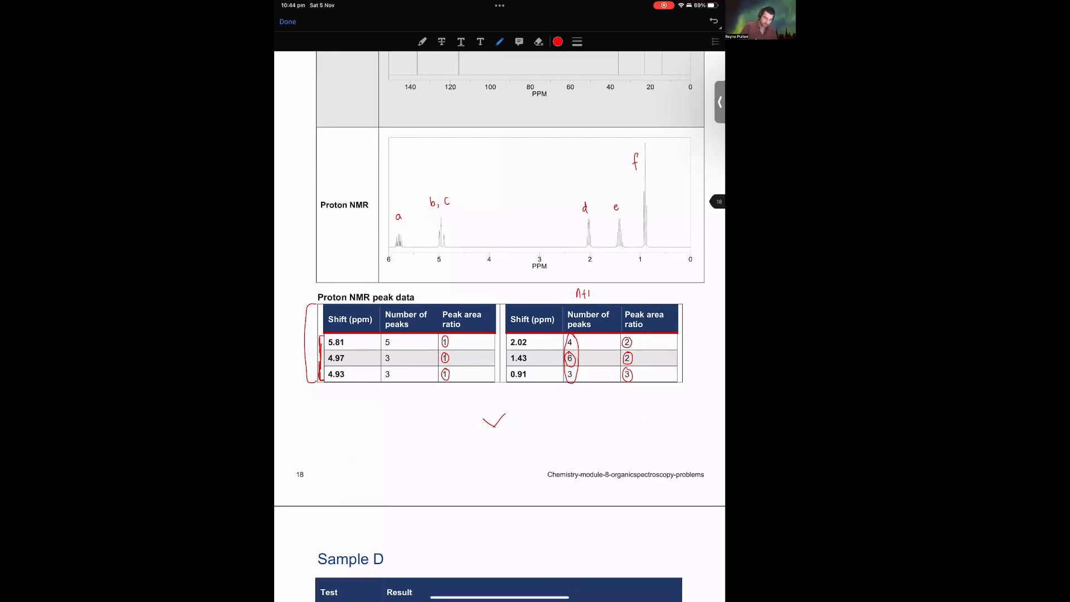
Sketch the zigzag skeletal structure, name it pent-1-ene, and switch ink to blue.
left_click_drag(485, 427, 508, 415)
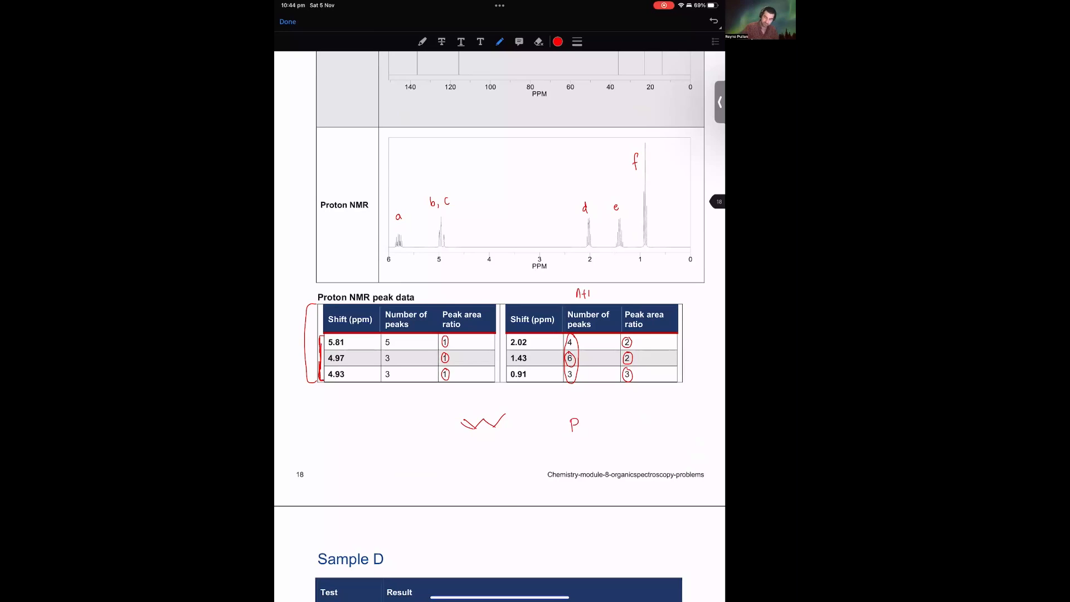
left_click_drag(570, 423, 628, 420)
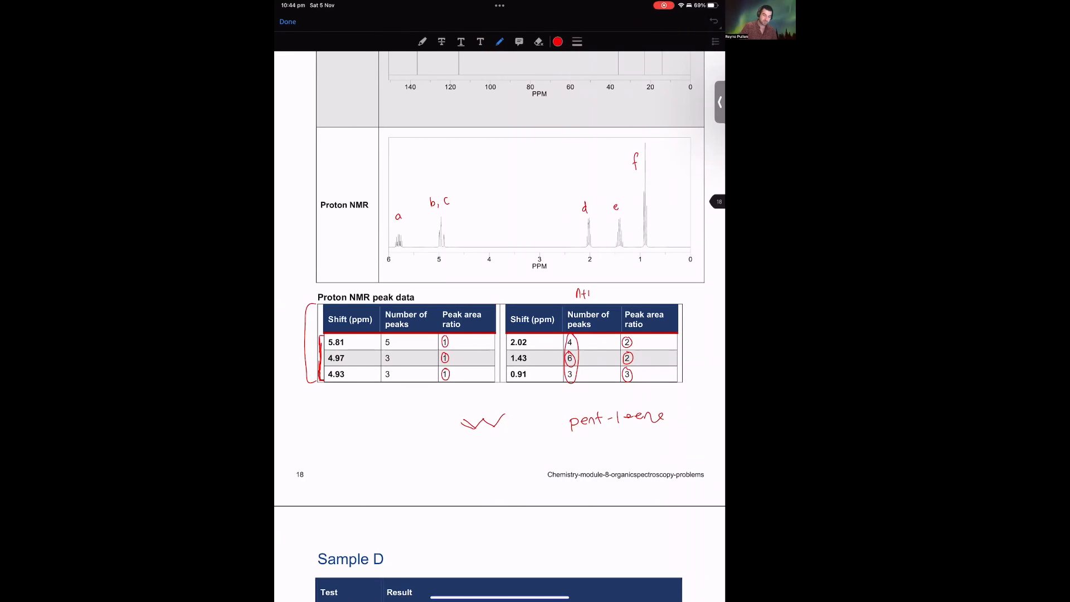
left_click(558, 42)
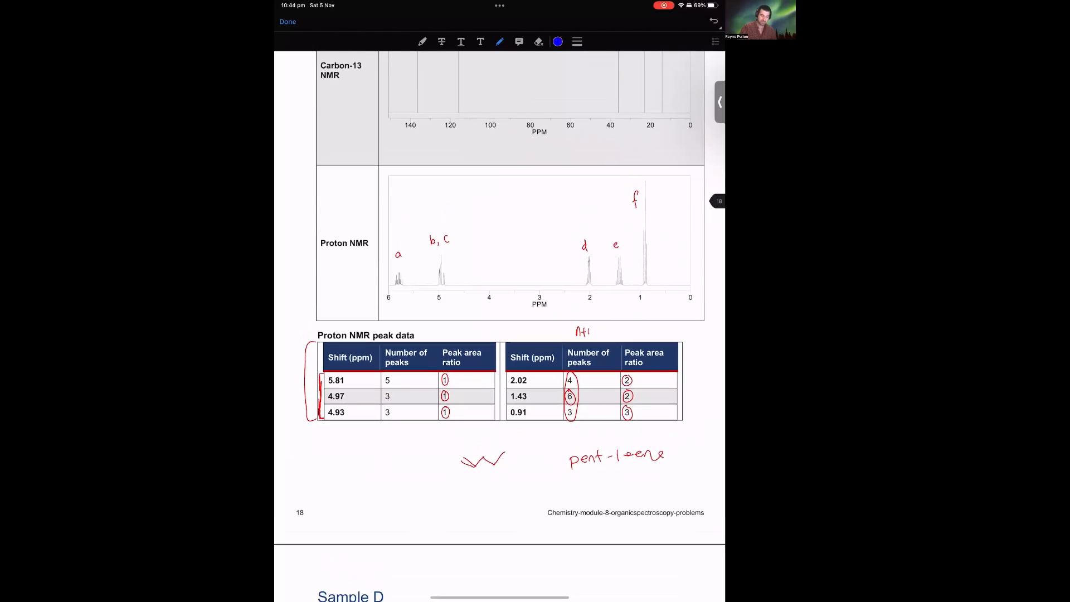
Add the double bond and number the carbons 1 to 5 in blue on the pent-1-ene sketch.
scroll("down", 3)
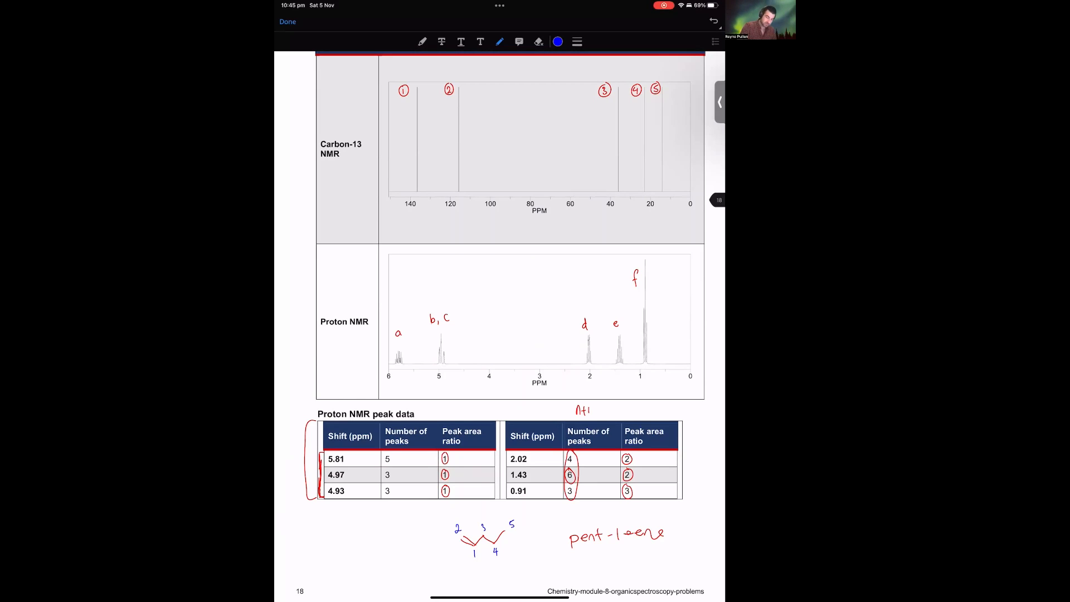
Write proton letters f and d with H labels beside the matching pent-1-ene carbons in purple ink.
left_click(557, 41)
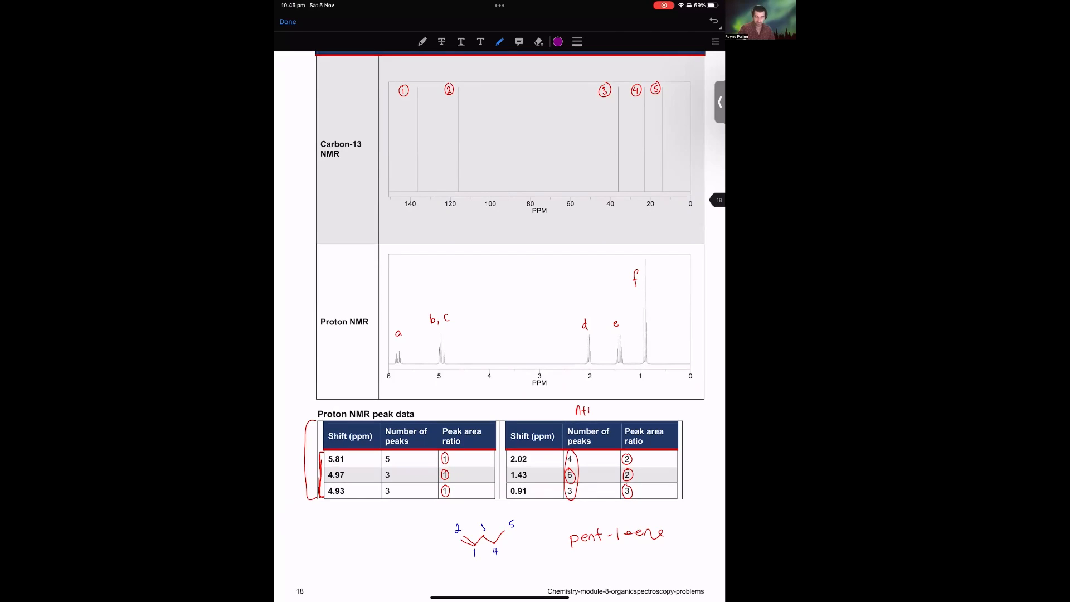
type("f")
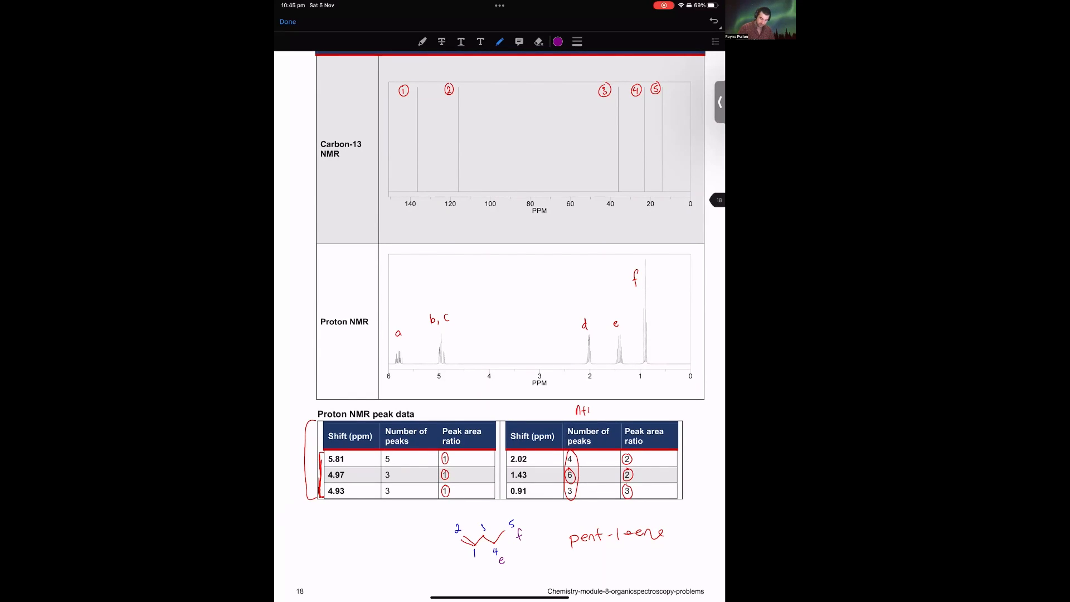
type("d")
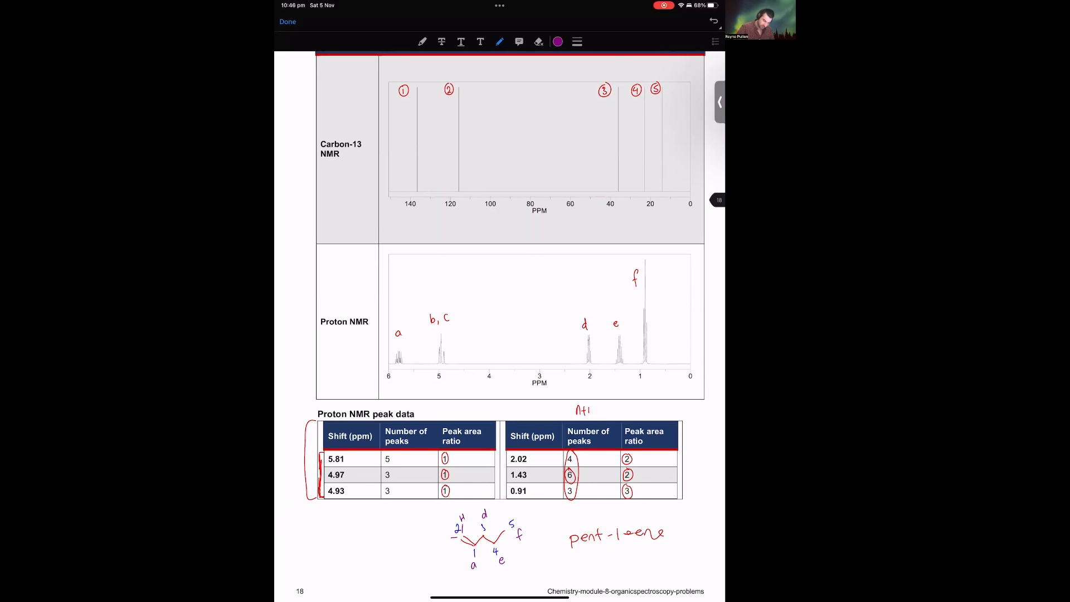
type("H")
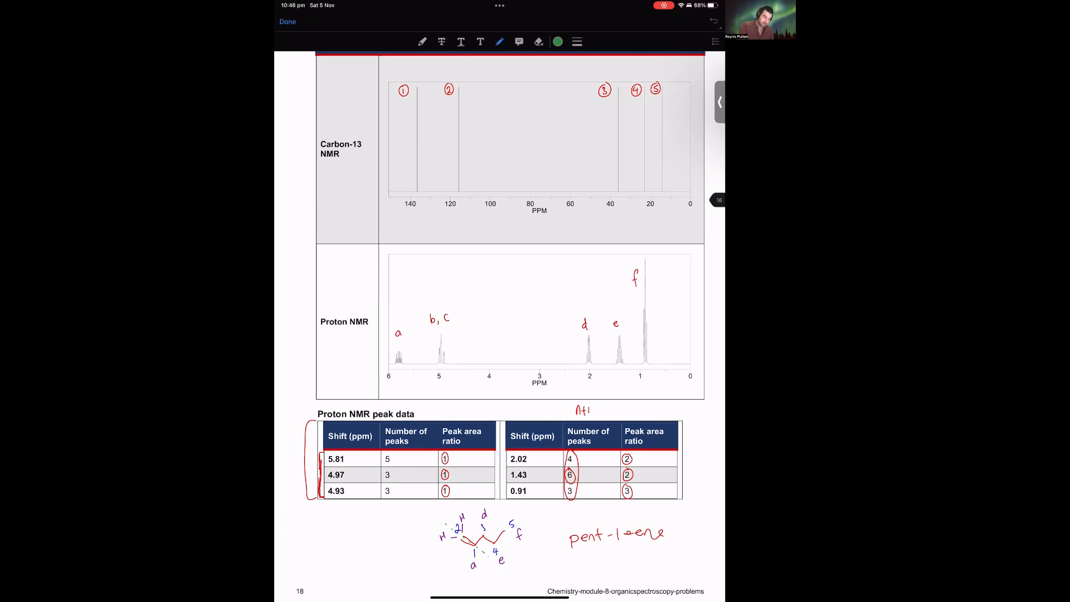
left_click(557, 42)
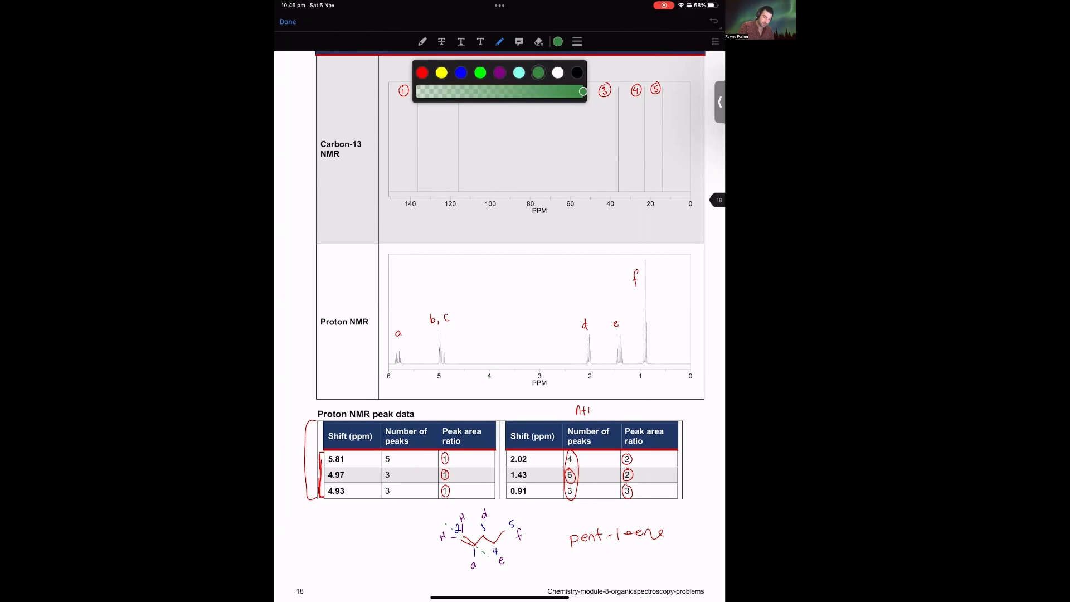